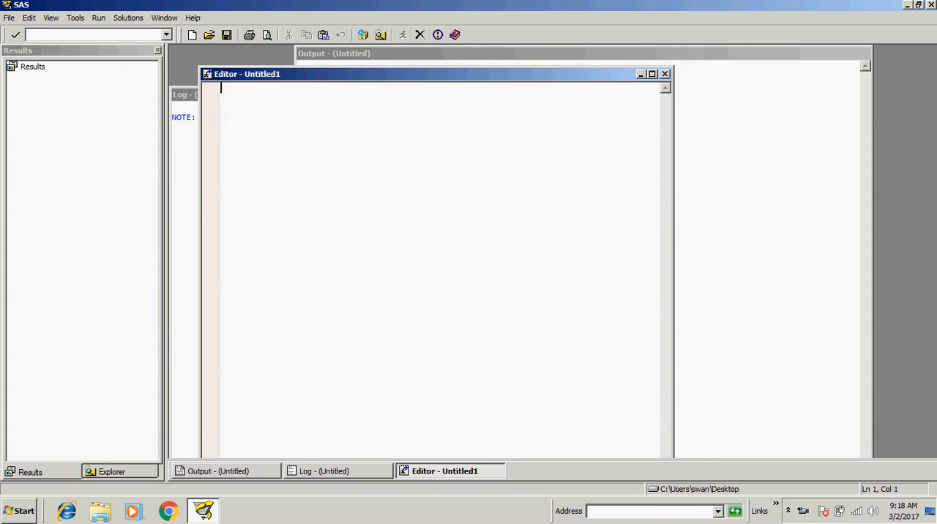
- From the Explorer, expand Libraries and list the 96 data sets in Sasuser
{"action": "left_click", "coordinate": [108, 471]}
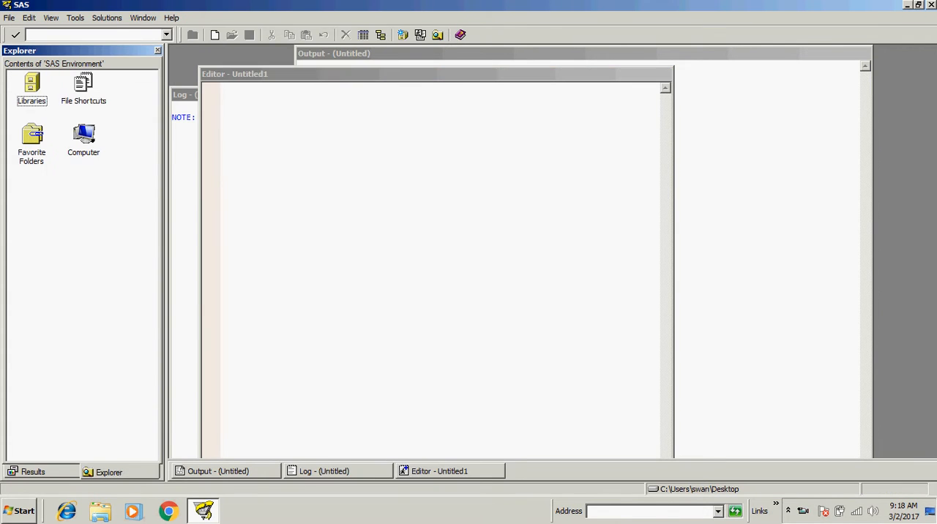
{"action": "double_click", "coordinate": [32, 87]}
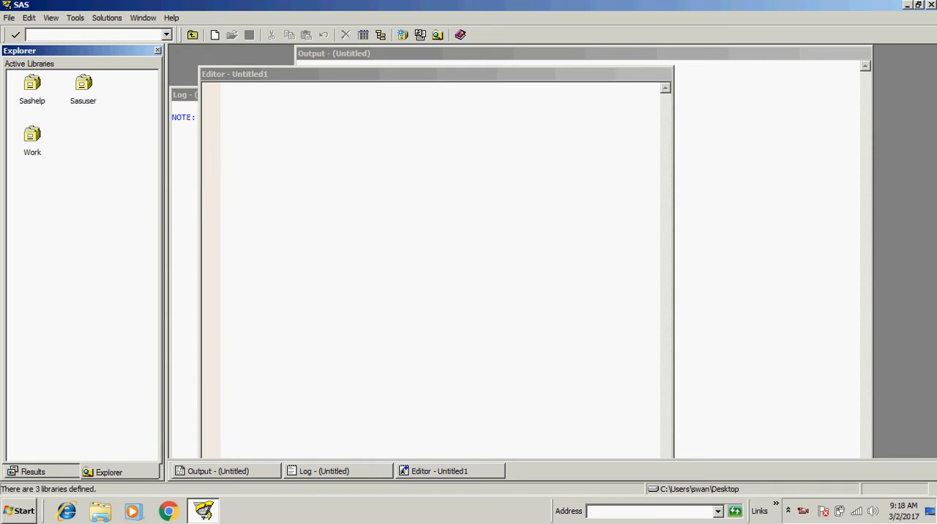
{"action": "double_click", "coordinate": [32, 140]}
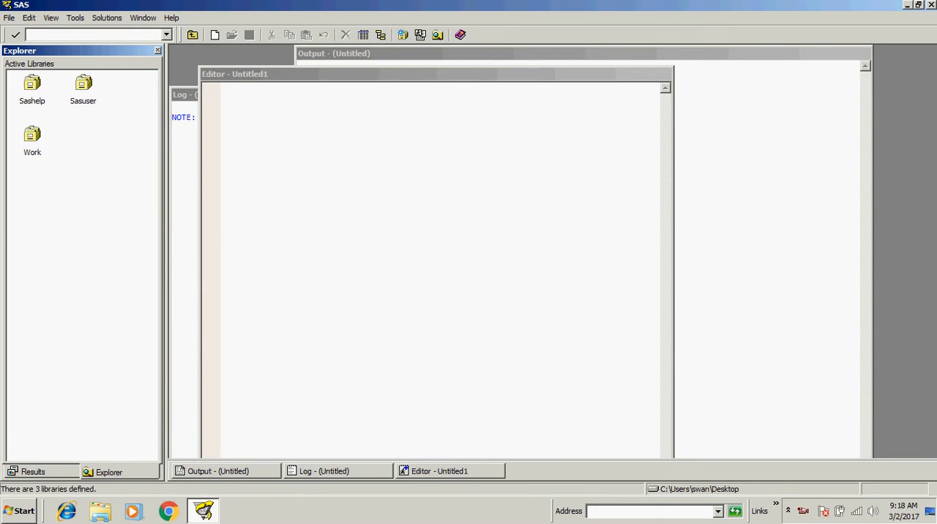
{"action": "double_click", "coordinate": [82, 82]}
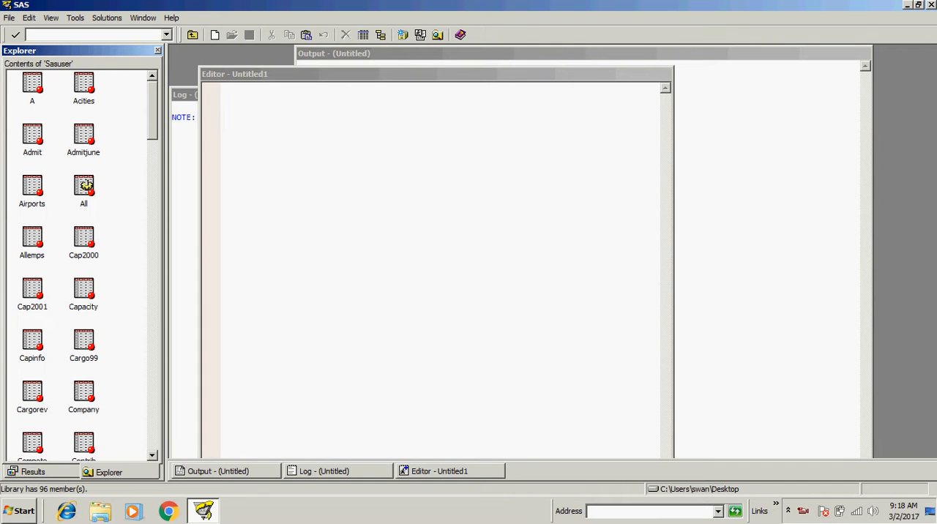
- View Sasuser.Admit's 21 rows, checking the ID, Age and Weight columns, then return to the editor
{"action": "double_click", "coordinate": [33, 139]}
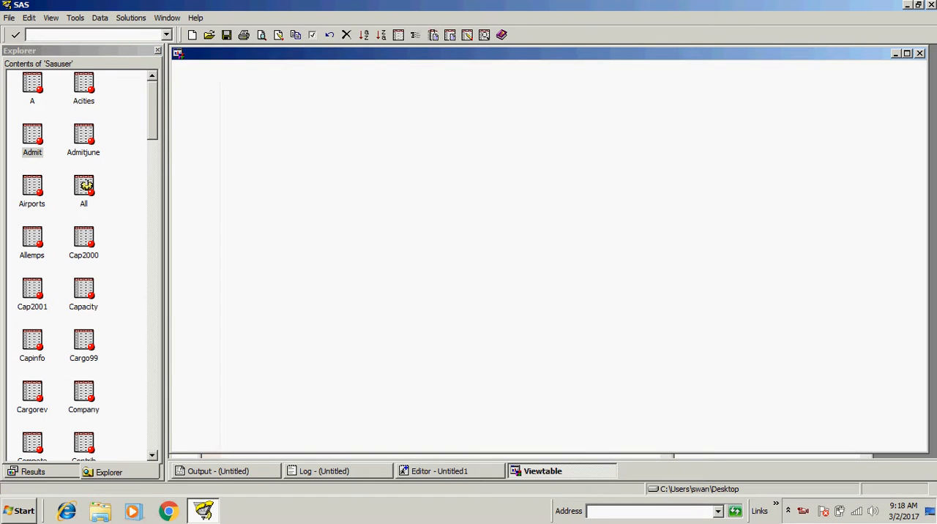
{"action": "double_click", "coordinate": [32, 135]}
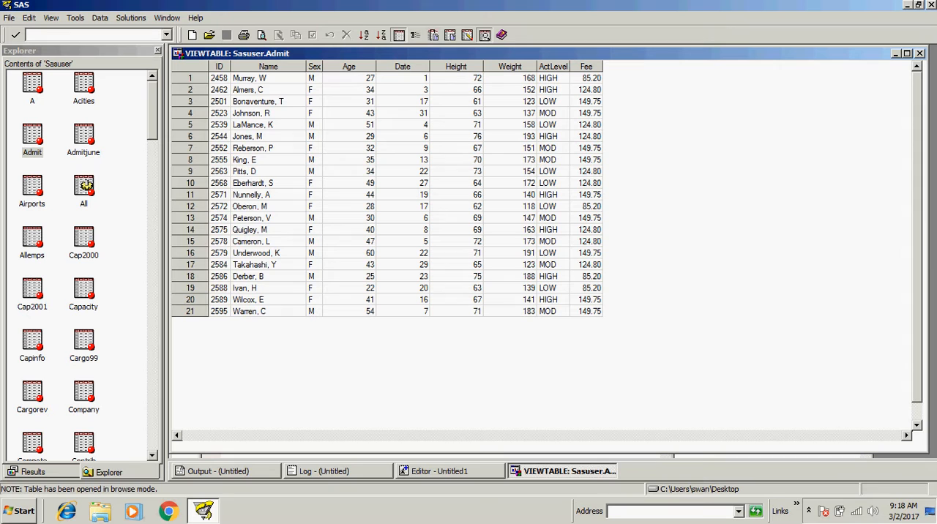
{"action": "left_click", "coordinate": [220, 66]}
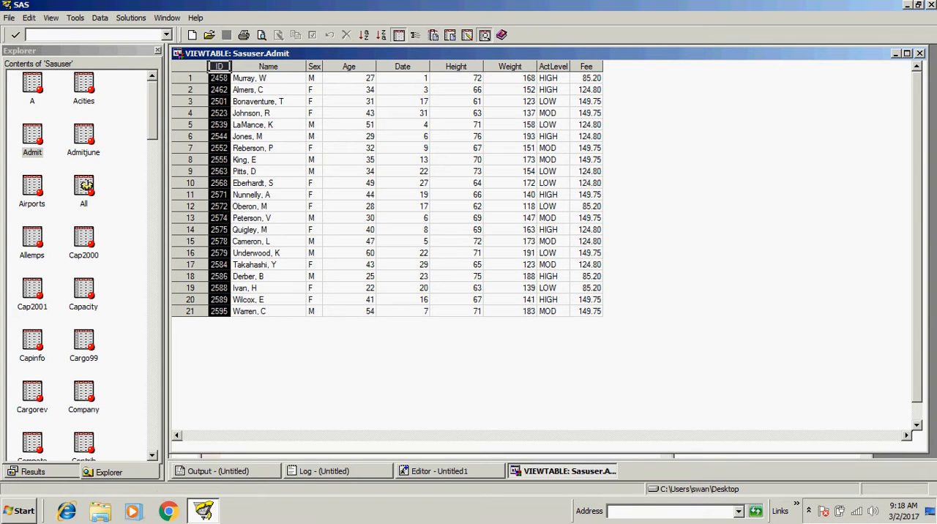
{"action": "left_click", "coordinate": [348, 66]}
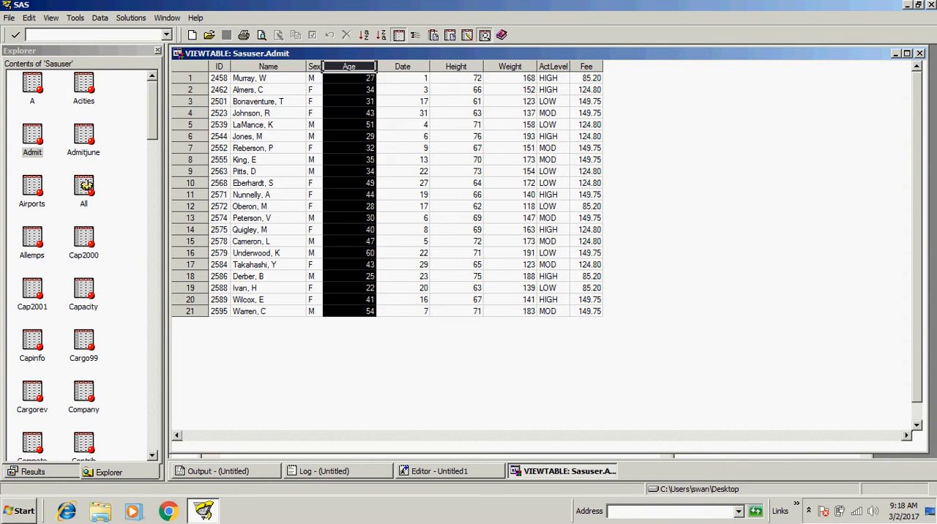
{"action": "left_click", "coordinate": [509, 66]}
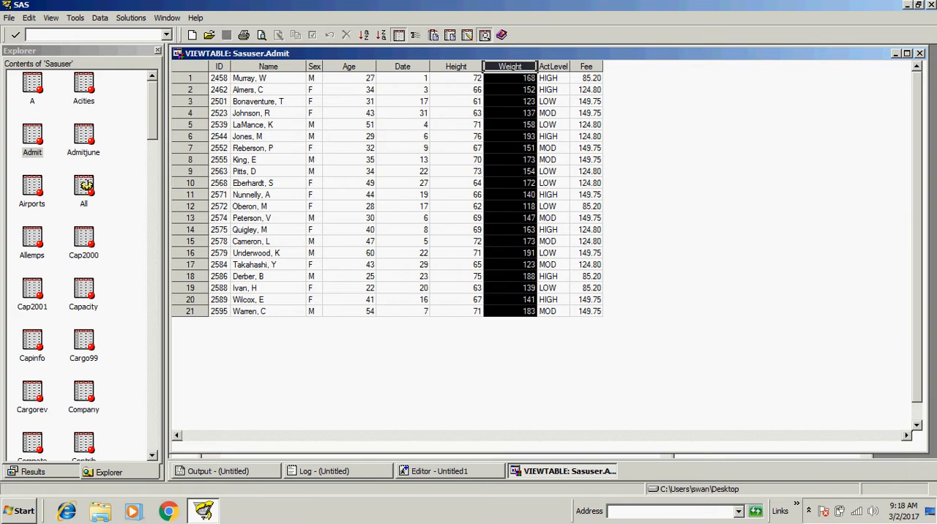
{"action": "left_click", "coordinate": [586, 66]}
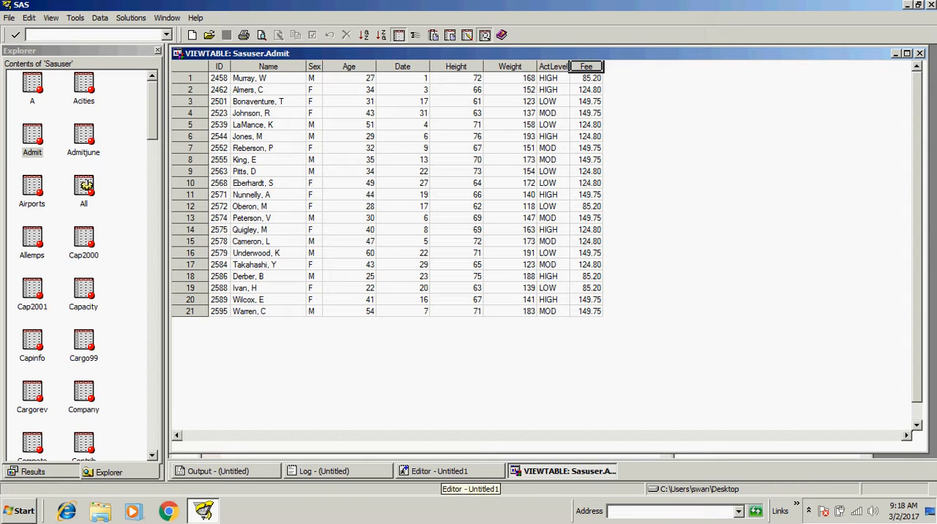
{"action": "left_click", "coordinate": [439, 472]}
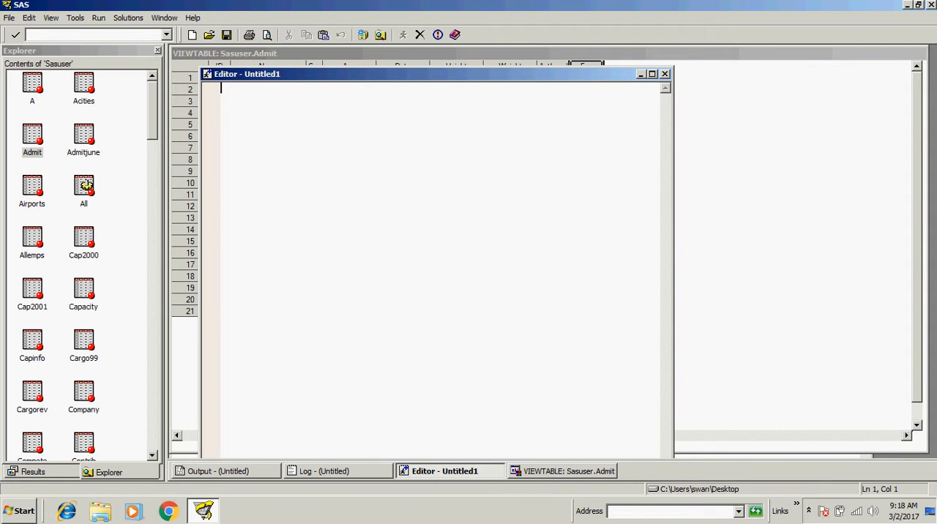
- Write and run 'data a; set sasuser.admit; run;' creating Work.A with 21 observations
{"action": "type", "text": "data a;"}
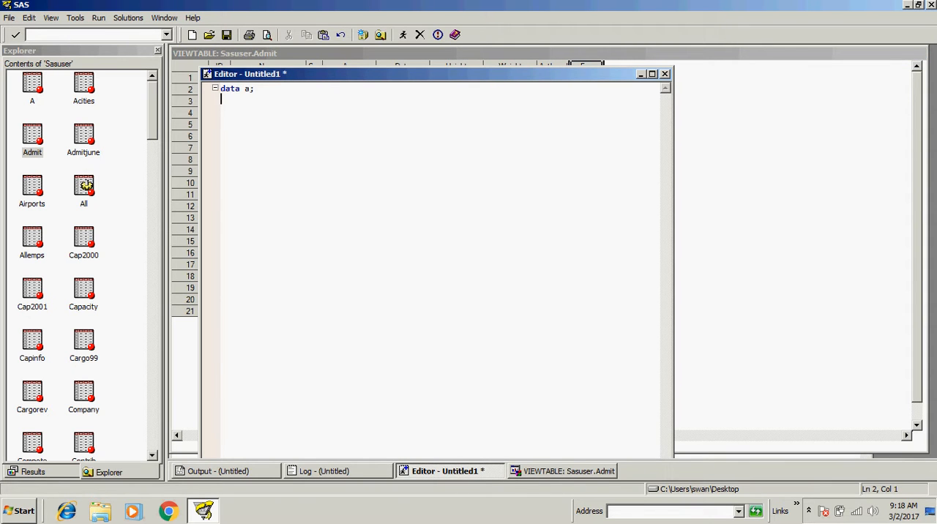
{"action": "type", "text": "set s"}
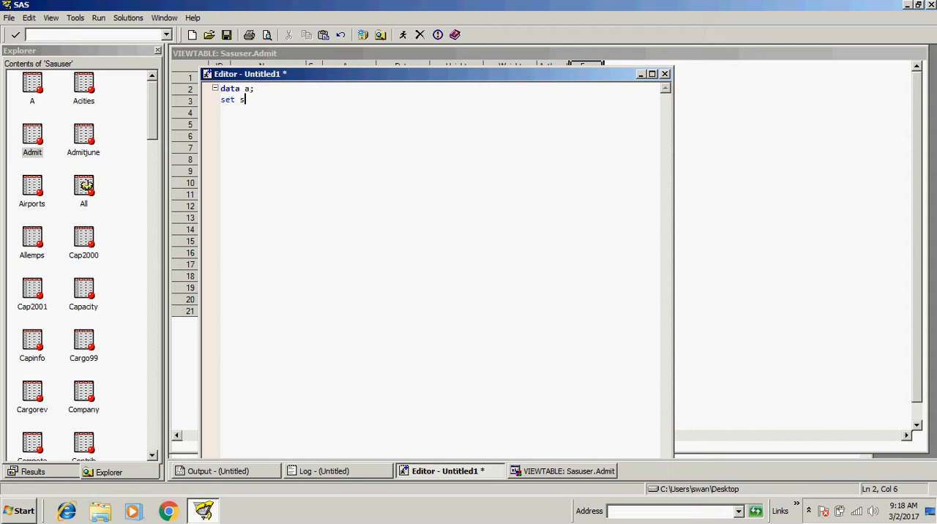
{"action": "type", "text": "asuser.a"}
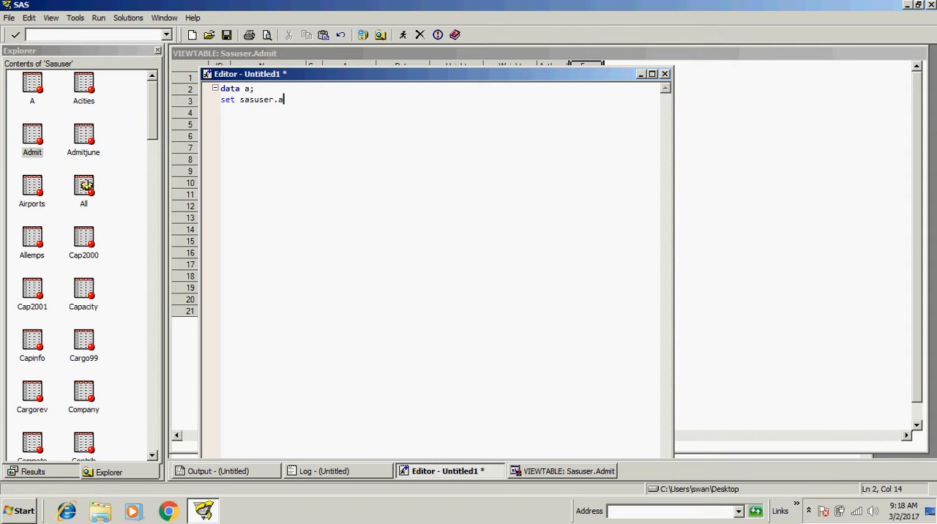
{"action": "type", "text": "dmit;"}
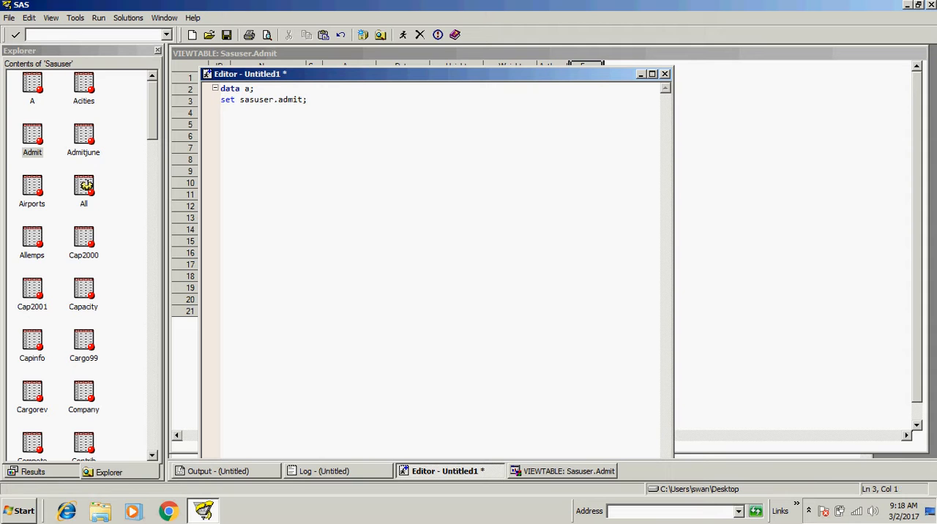
{"action": "type", "text": "run;"}
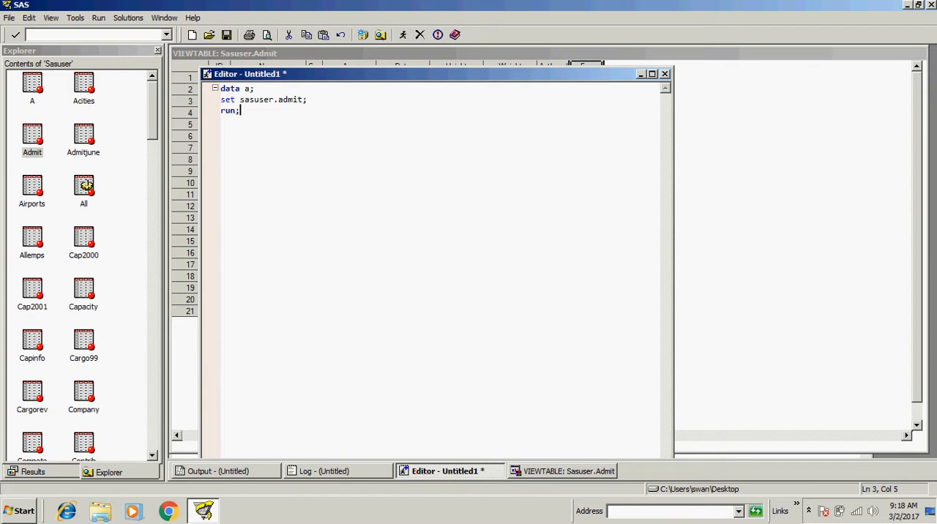
{"action": "double_click", "coordinate": [290, 99]}
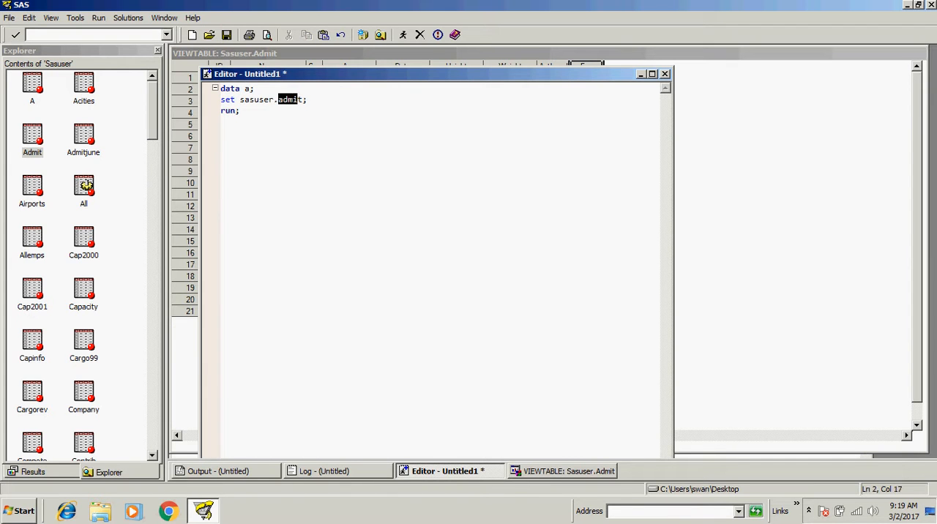
{"action": "double_click", "coordinate": [256, 99]}
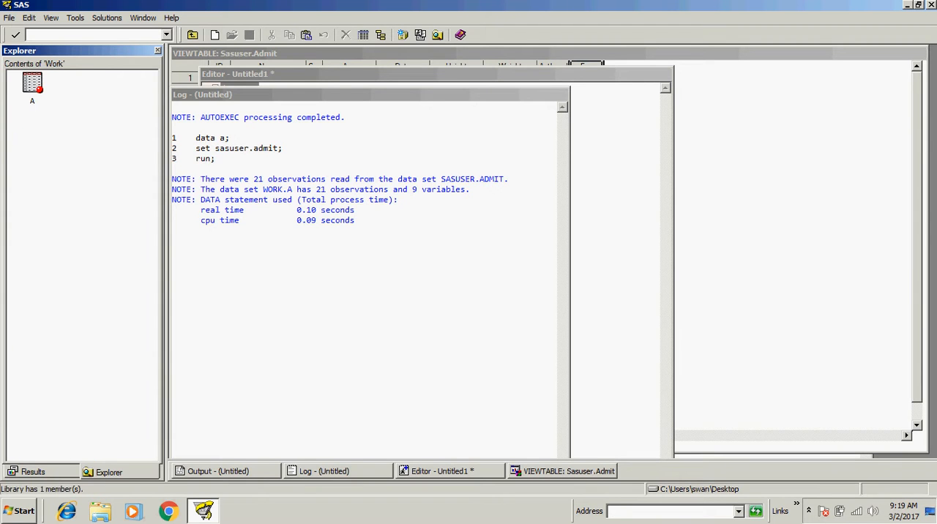
- View Work.A's 21 rows, checking the ID and Date columns match Admit
{"action": "double_click", "coordinate": [33, 82]}
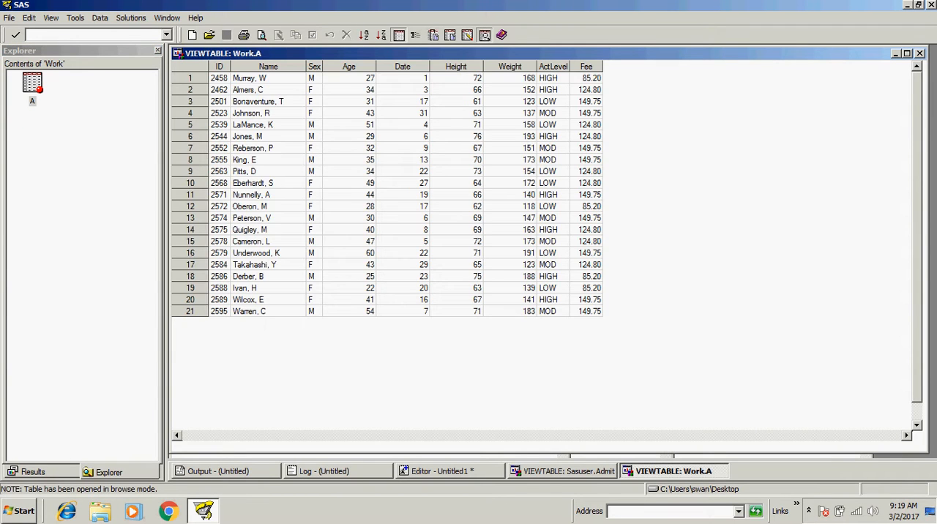
{"action": "left_click", "coordinate": [218, 68]}
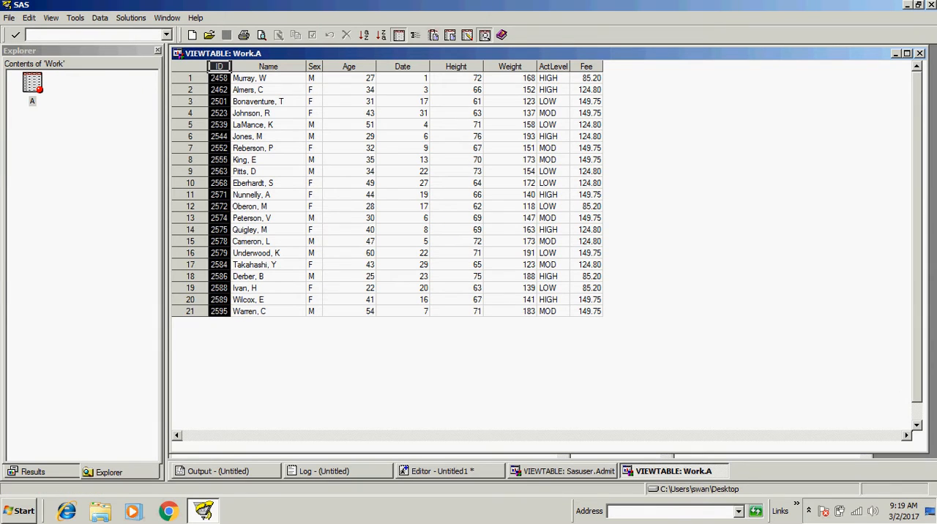
{"action": "left_click", "coordinate": [401, 66]}
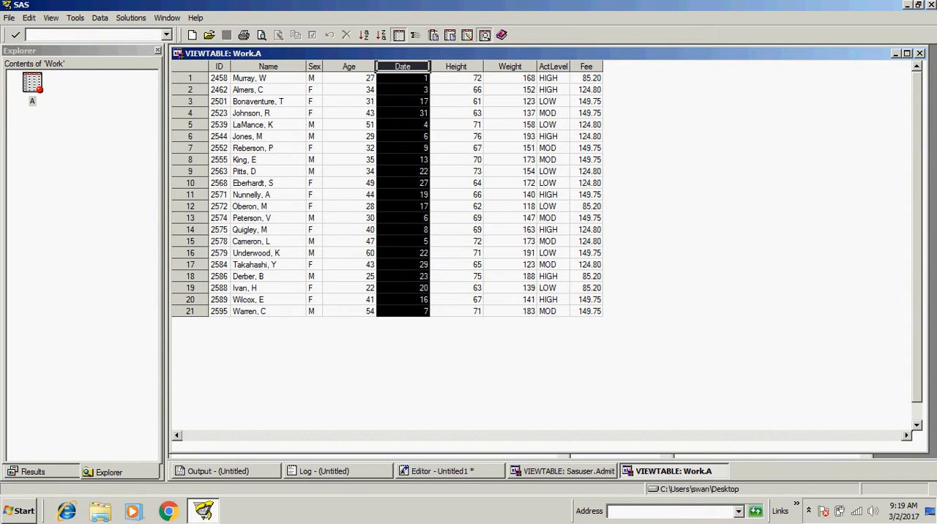
{"action": "left_click", "coordinate": [586, 66]}
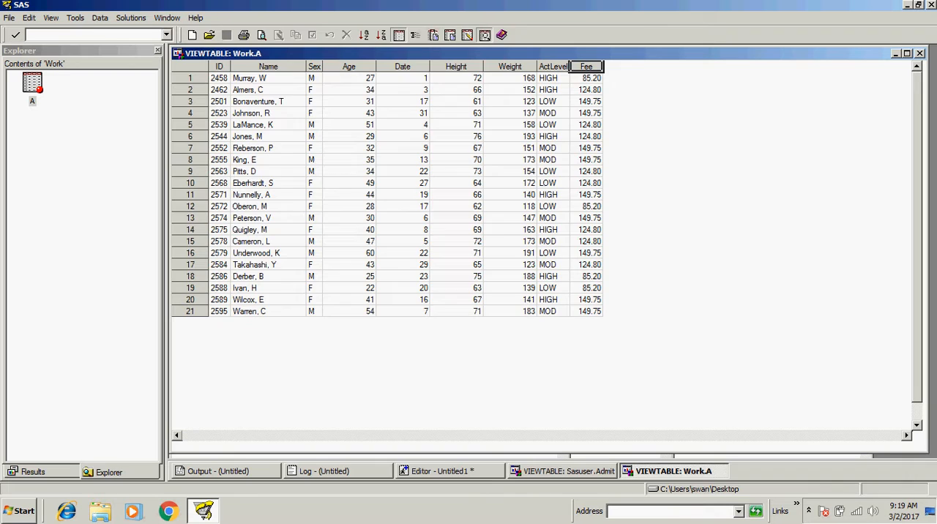
{"action": "right_click", "coordinate": [672, 472]}
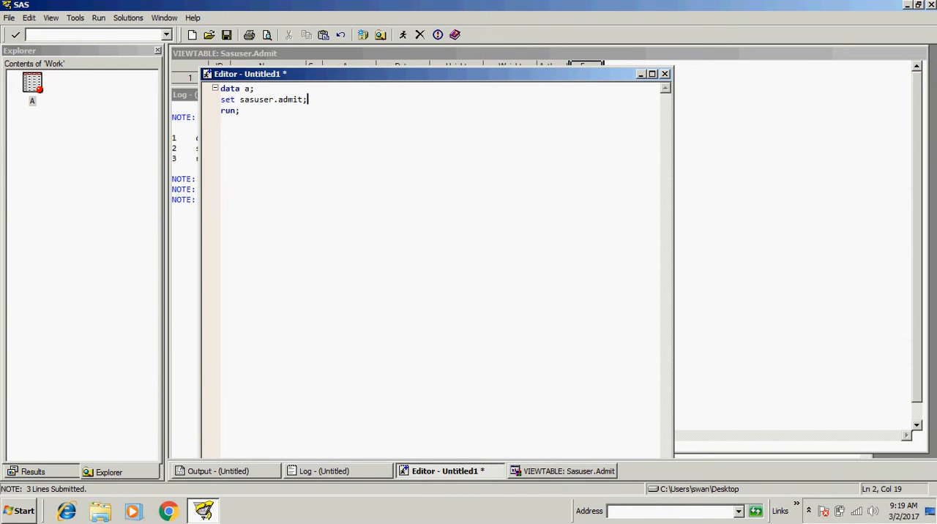
- Add 'age_m=age*12;' after the set statement and rerun the data step
{"action": "key", "text": "Return"}
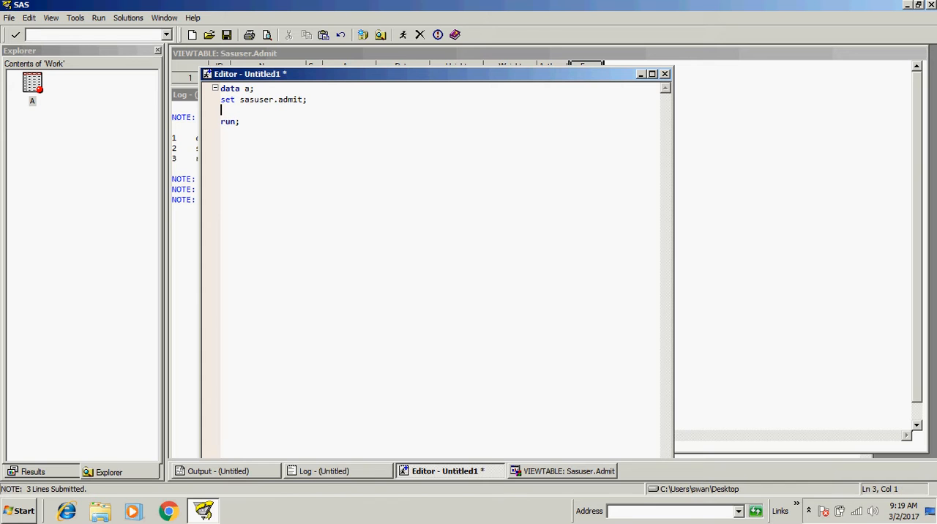
{"action": "type", "text": "age_m"}
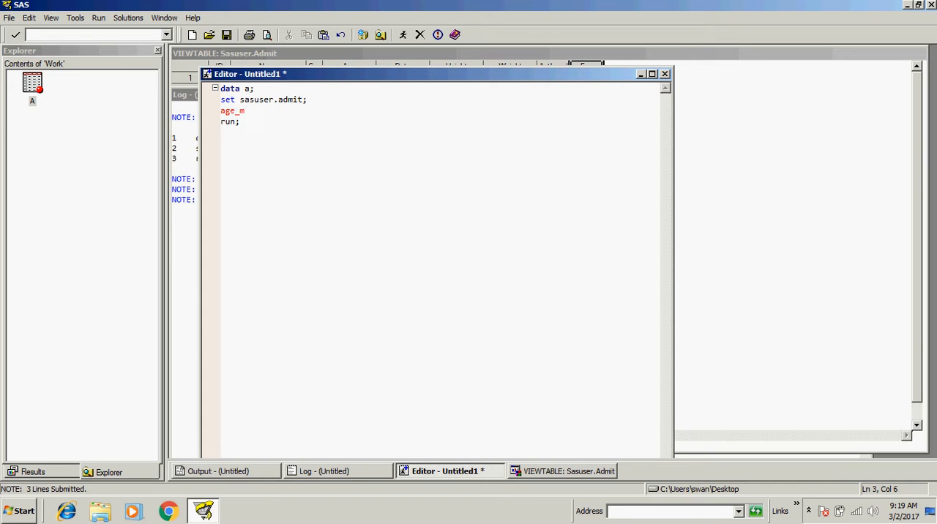
{"action": "type", "text": "=age"}
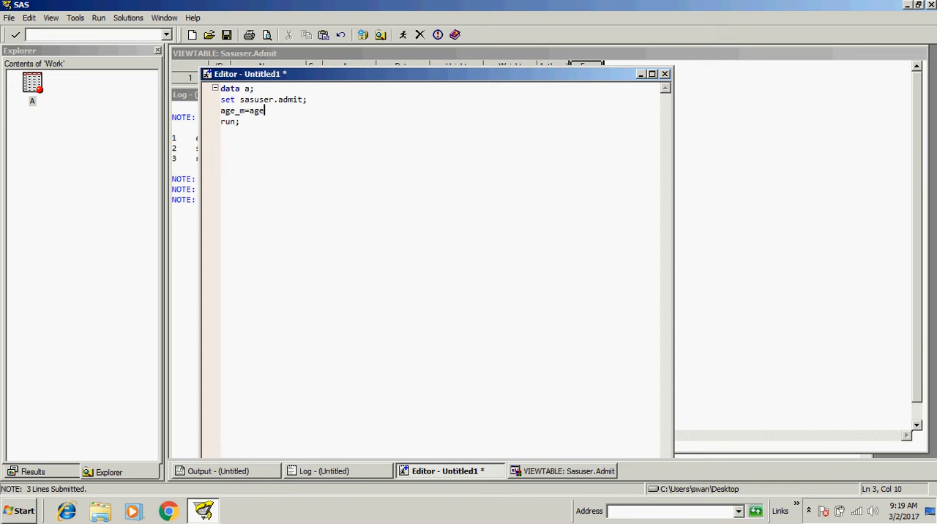
{"action": "type", "text": "*1"}
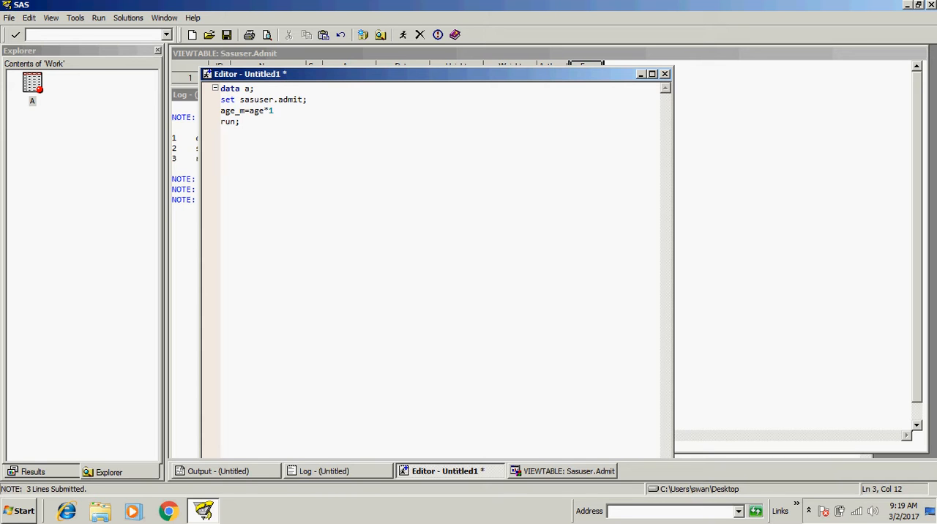
{"action": "type", "text": "2;"}
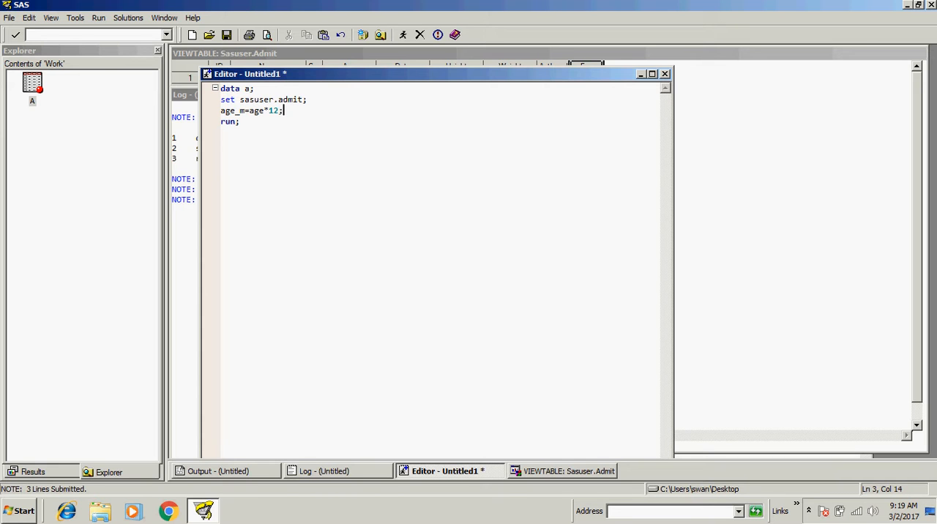
{"action": "key", "text": "ctrl+a"}
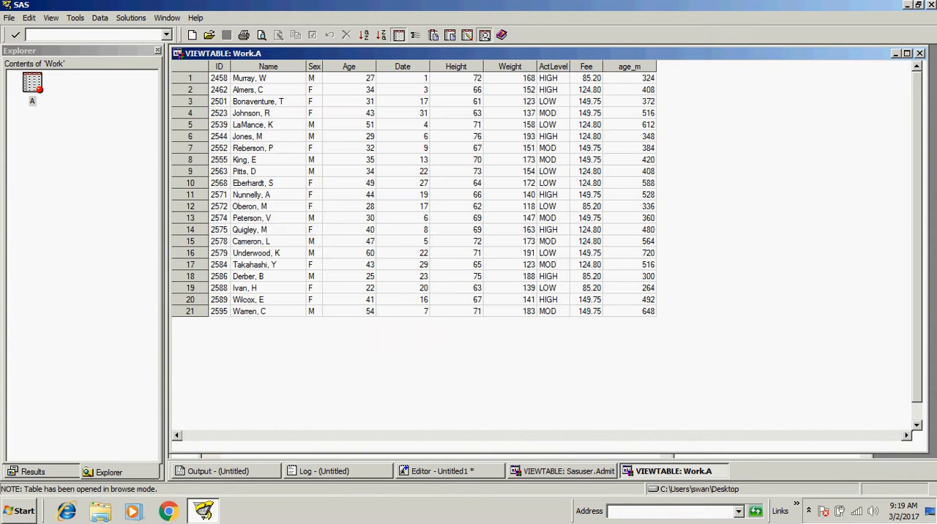
- Check the new age_m column against Age in Work.A and confirm Admit lacks it
{"action": "left_click", "coordinate": [628, 66]}
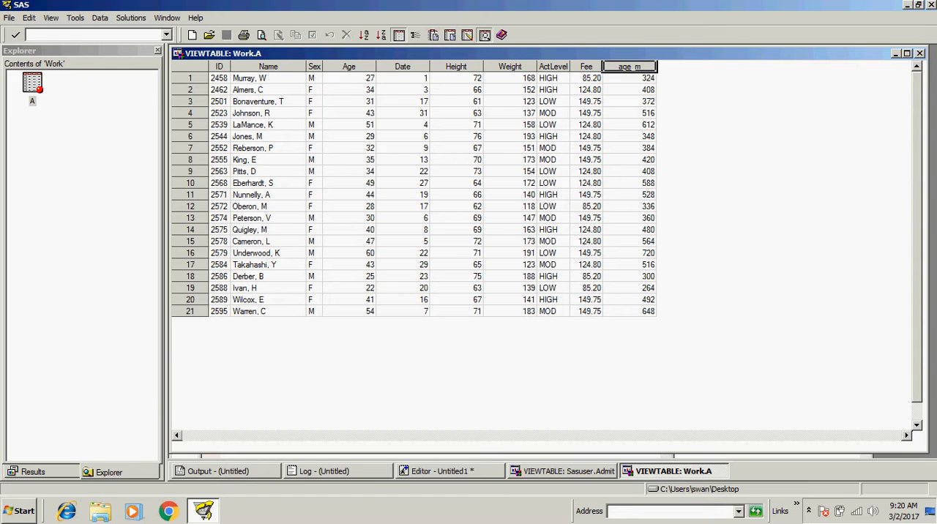
{"action": "left_click", "coordinate": [348, 78]}
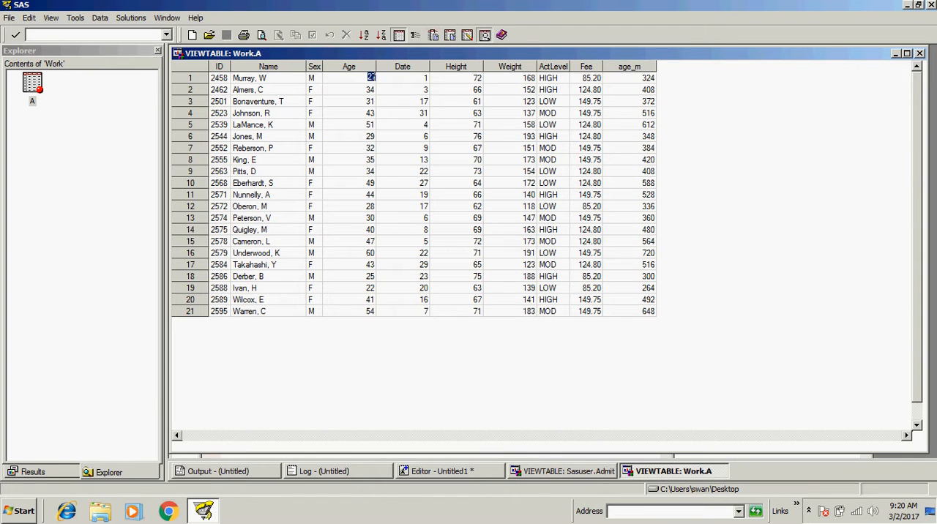
{"action": "left_click", "coordinate": [369, 101]}
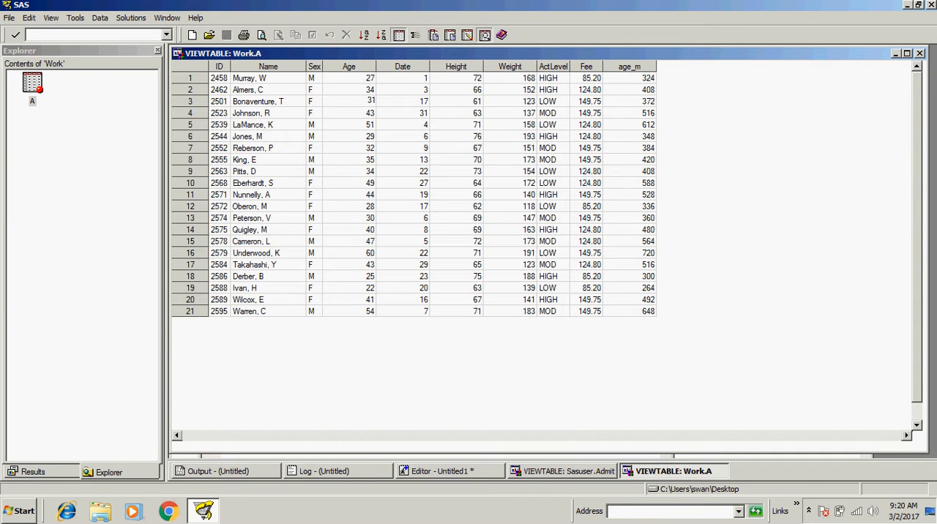
{"action": "left_click", "coordinate": [568, 471]}
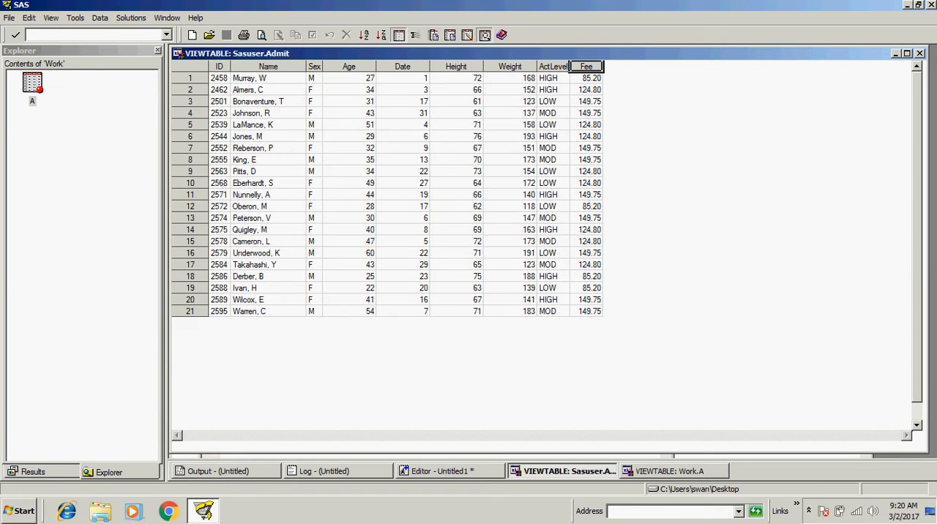
{"action": "left_click", "coordinate": [672, 472]}
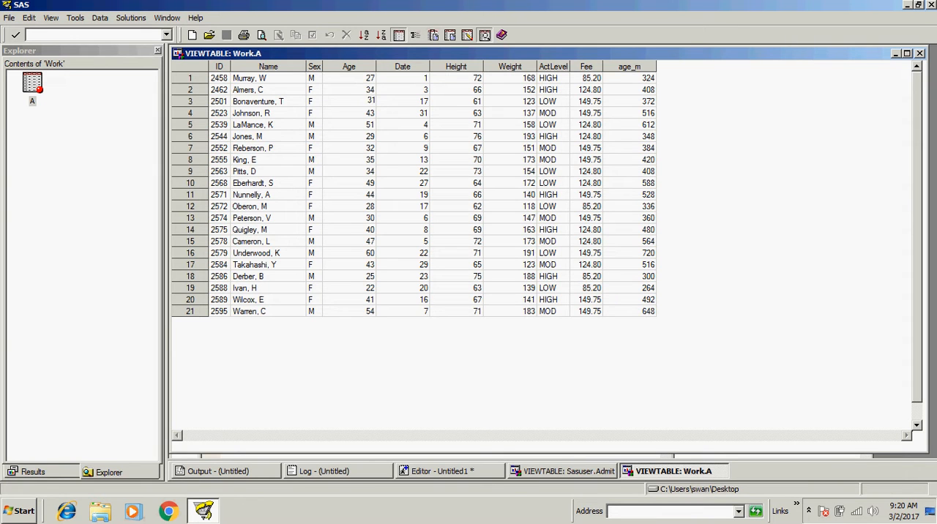
{"action": "left_click", "coordinate": [448, 471]}
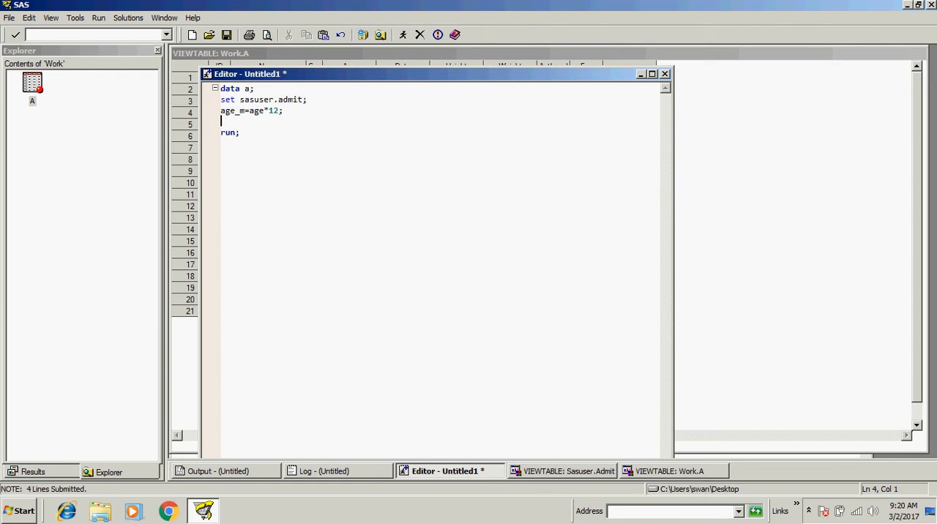
- Add the statement 'x=5' before run so every row gets constant x
{"action": "type", "text": "x="}
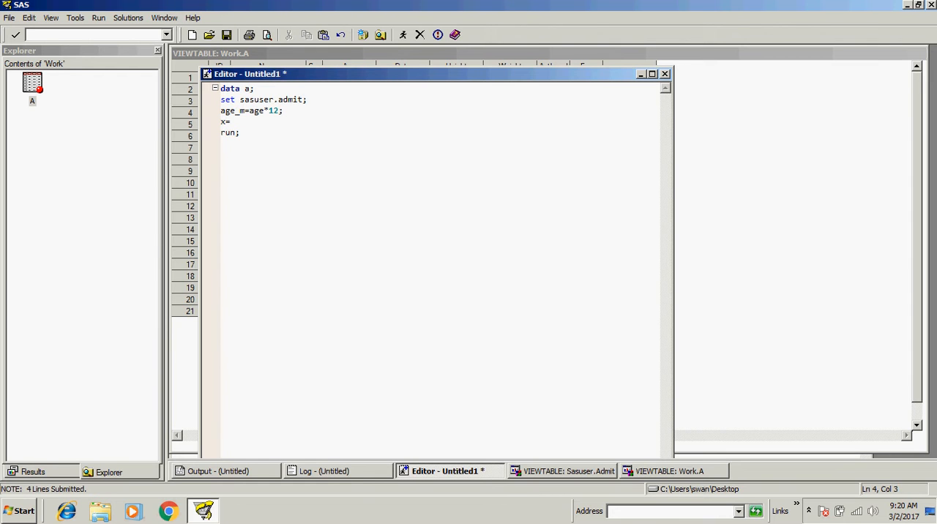
{"action": "type", "text": "5"}
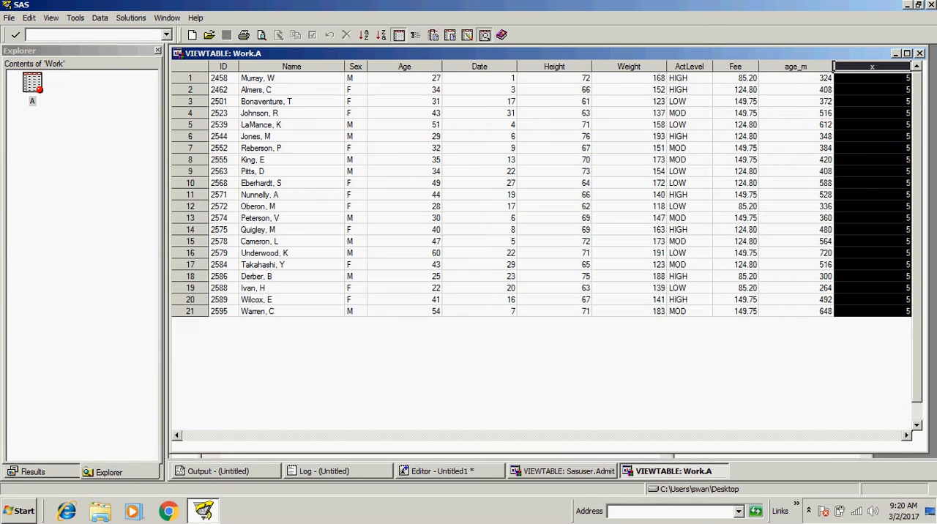
- Return to the editor and review the age_m statement in the five-line data step
{"action": "left_click", "coordinate": [446, 472]}
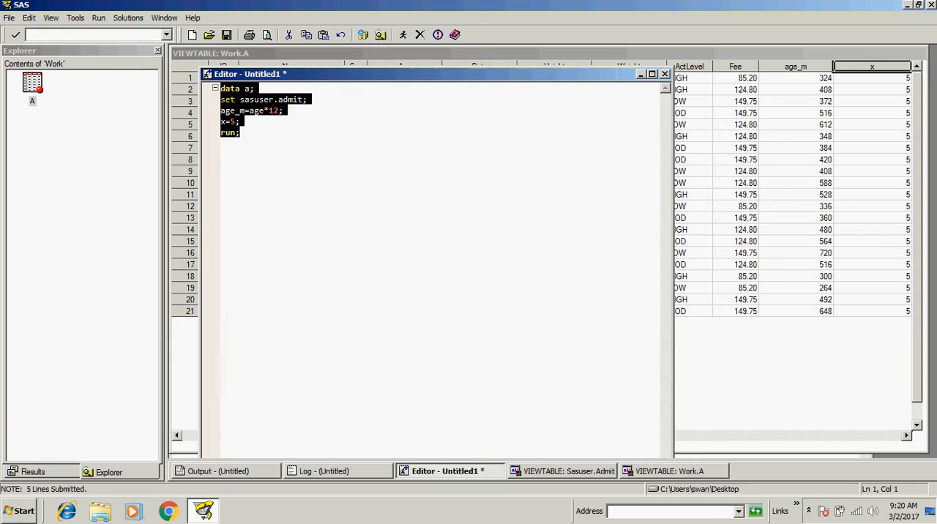
{"action": "left_click", "coordinate": [240, 133]}
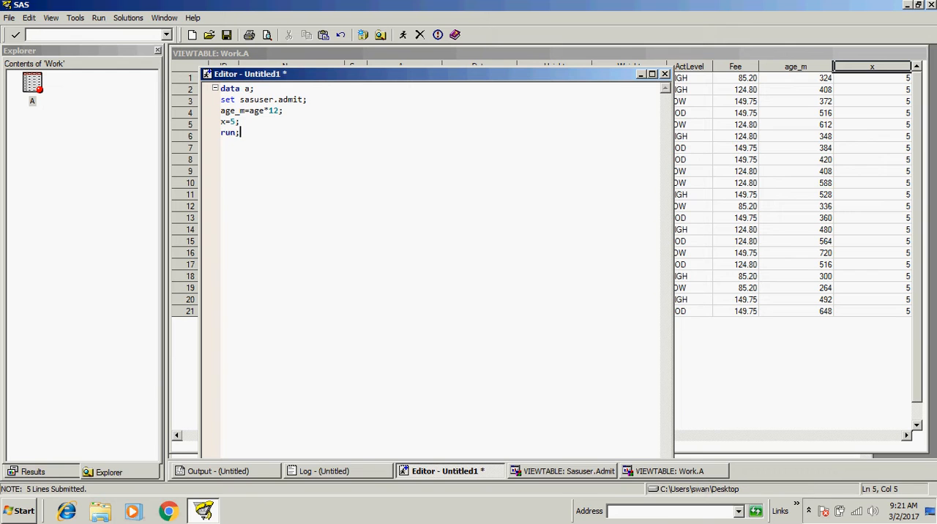
{"action": "left_click", "coordinate": [284, 111]}
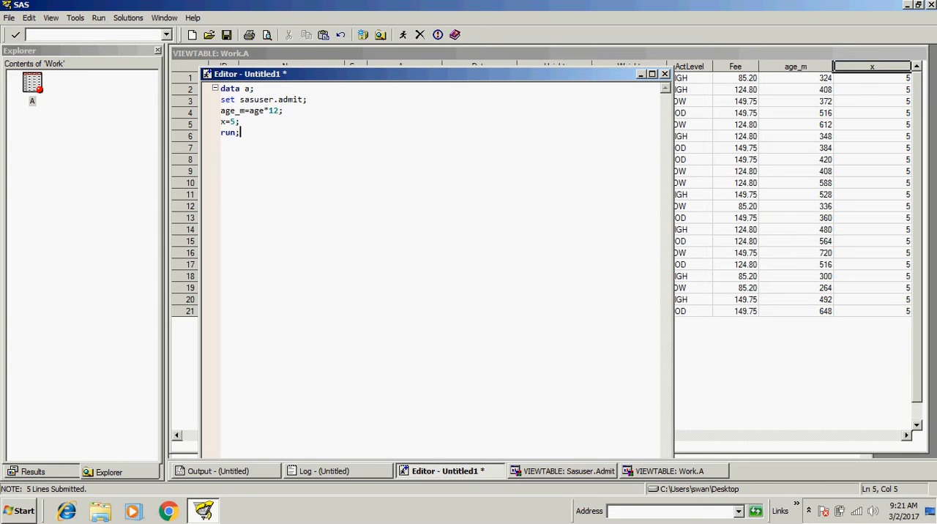
{"action": "double_click", "coordinate": [230, 111]}
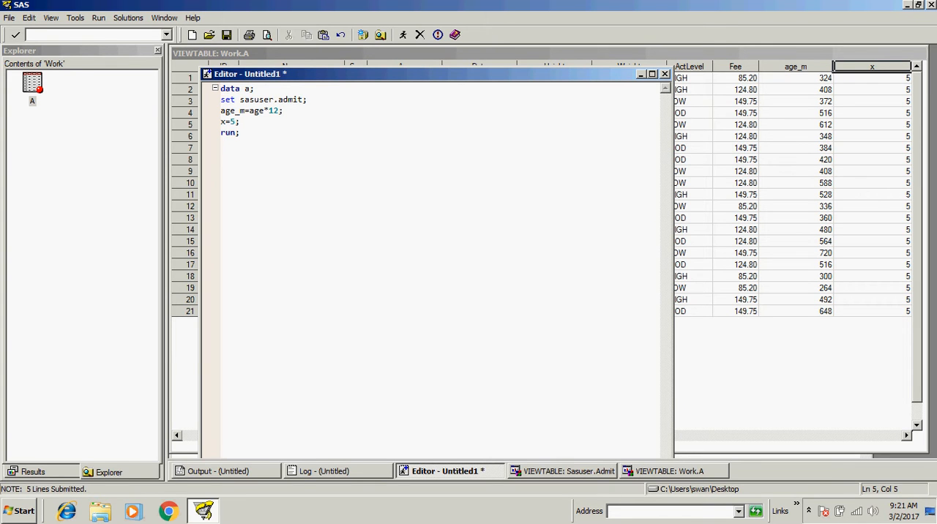
{"action": "left_click", "coordinate": [246, 111]}
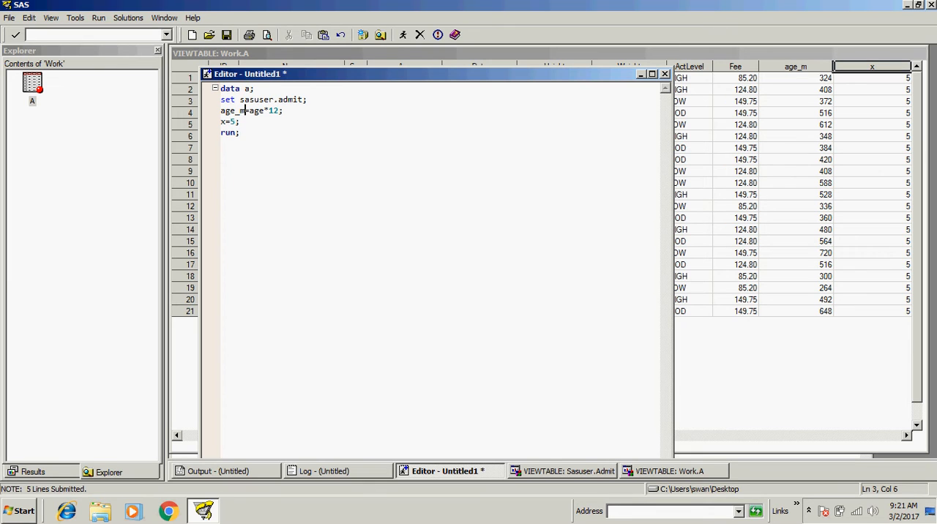
{"action": "double_click", "coordinate": [233, 112]}
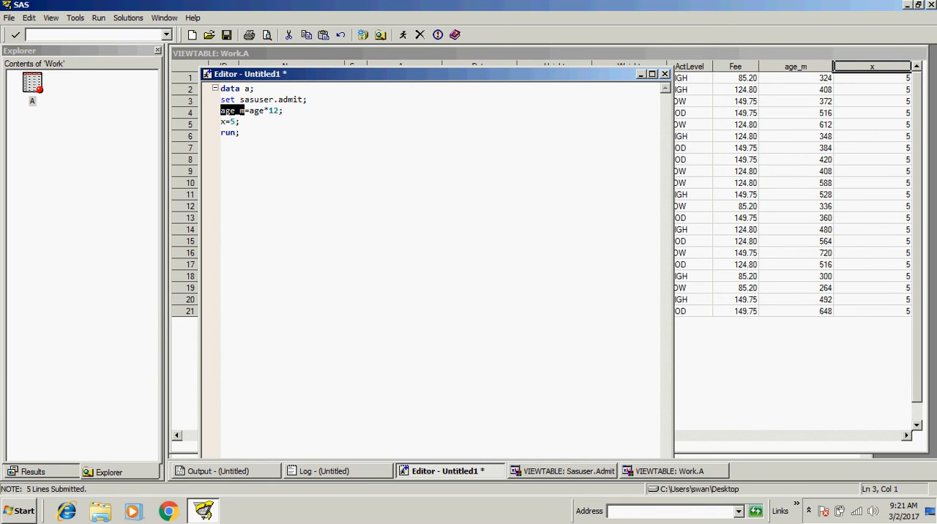
{"action": "left_click", "coordinate": [249, 111]}
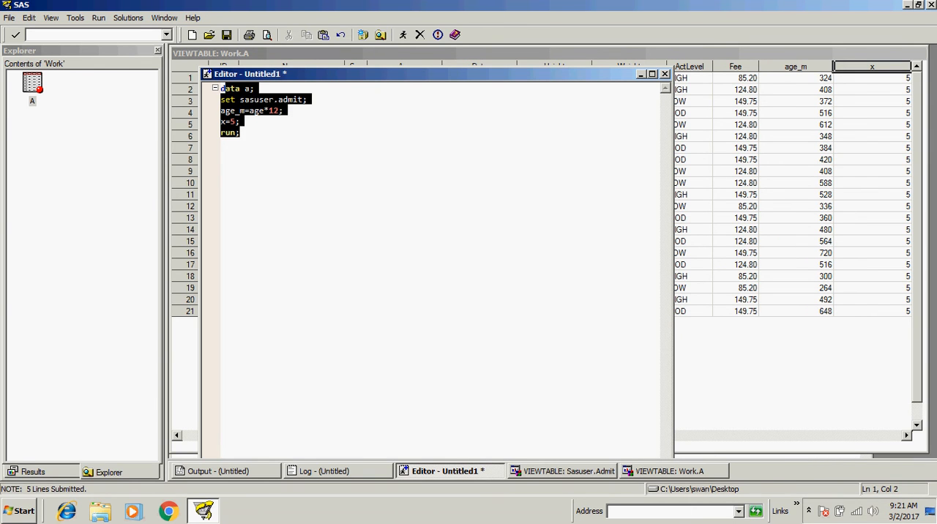
{"action": "left_click", "coordinate": [235, 122]}
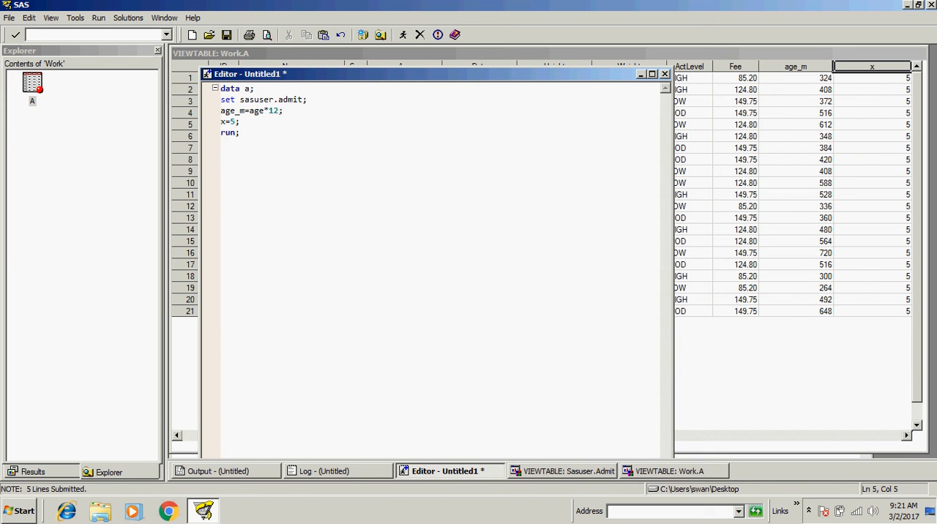